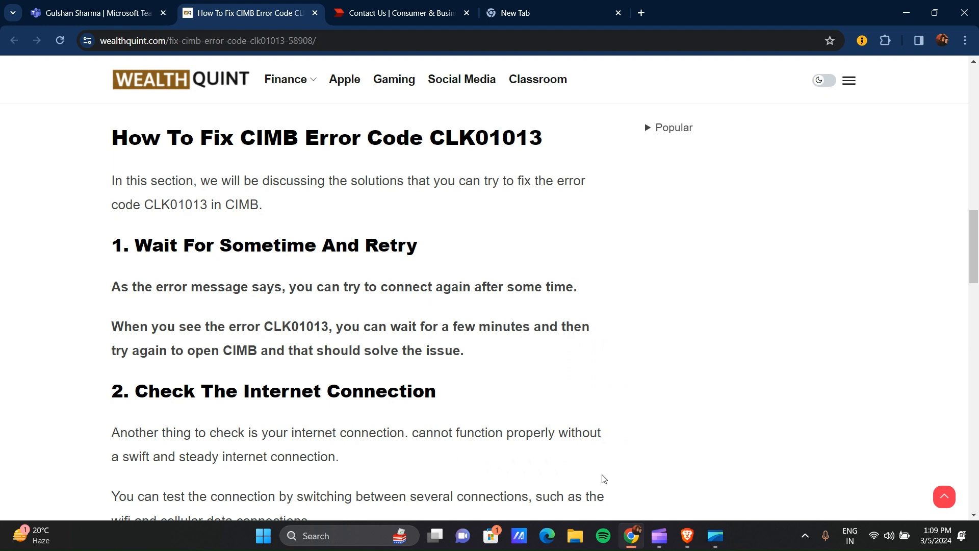
{"action": "mouse_move", "coordinate": [472, 321]}
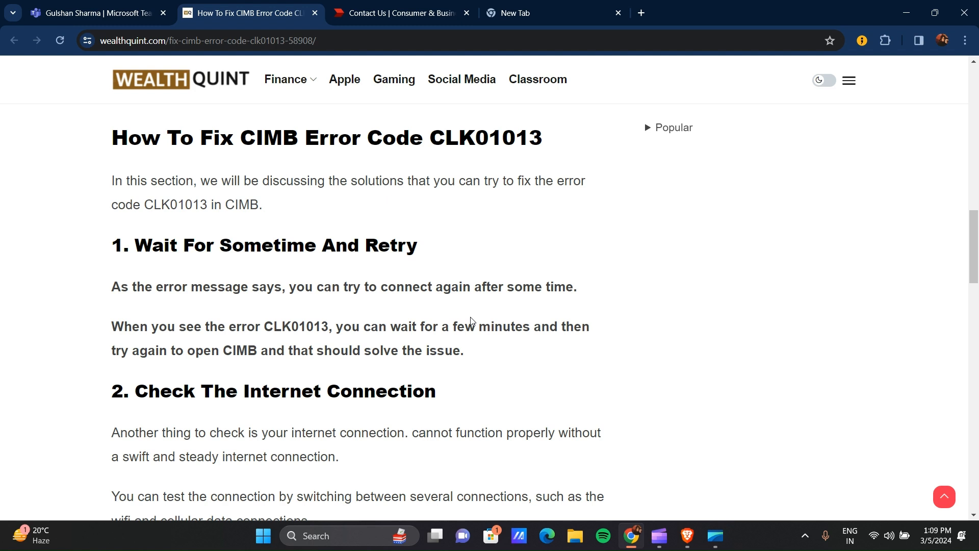
Scroll through the waiting and Check The Internet Connection fixes down to login credentials.
{"action": "scroll", "scroll_direction": "down", "scroll_amount": 3}
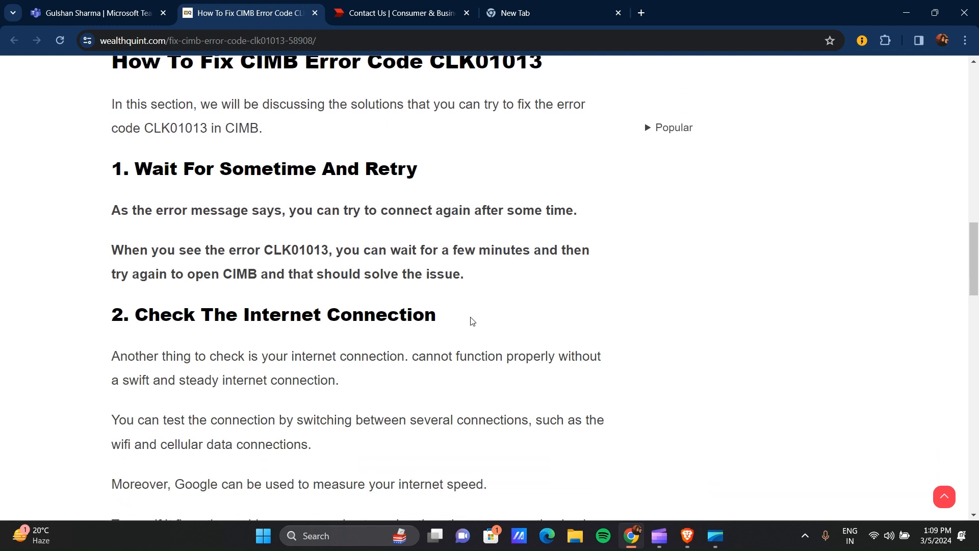
{"action": "scroll", "scroll_direction": "down", "scroll_amount": 3}
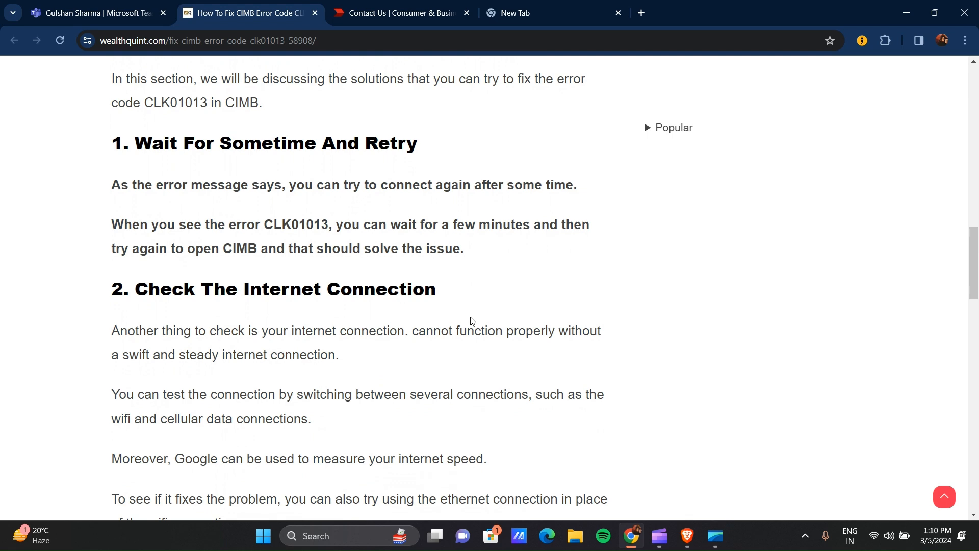
{"action": "scroll", "scroll_direction": "down", "scroll_amount": 3}
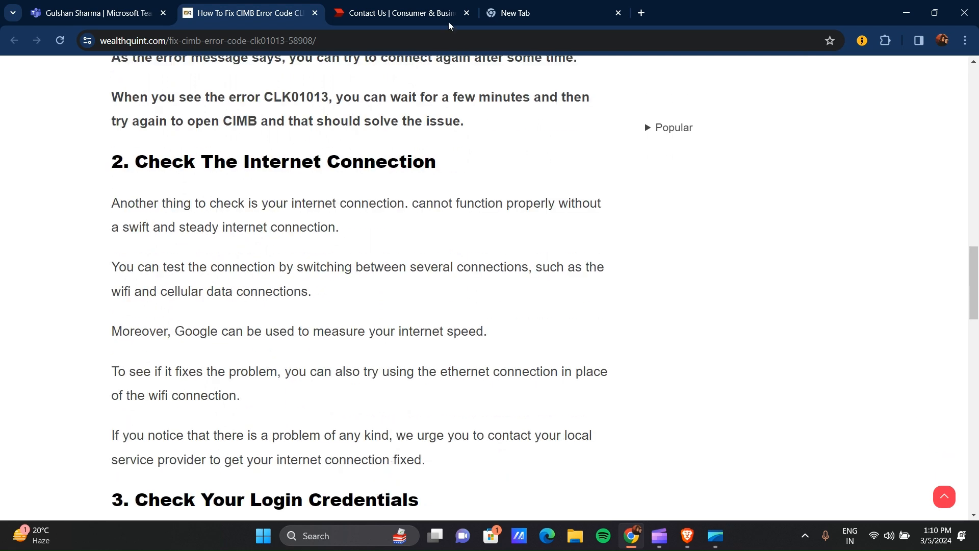
{"action": "mouse_move", "coordinate": [537, 13]}
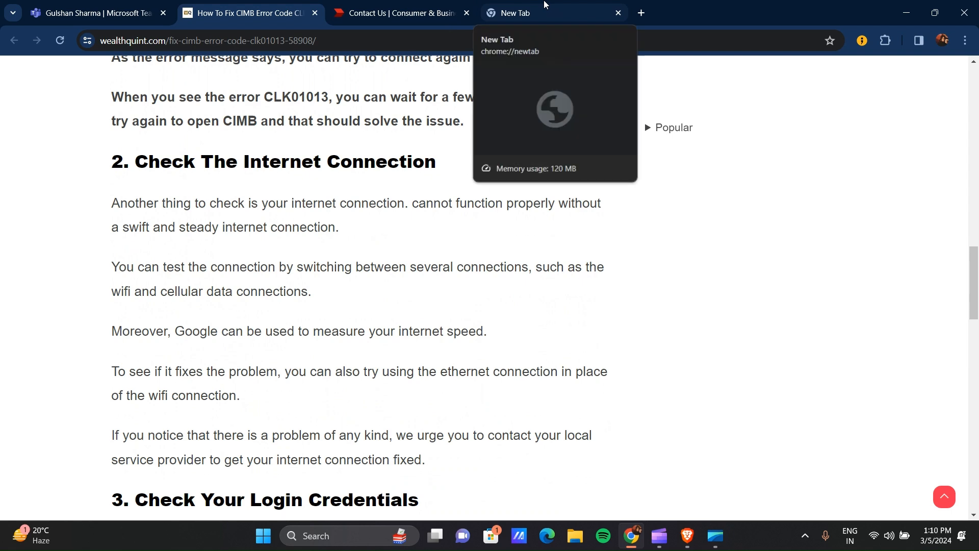
Confirm Wi-Fi is connected and secured in quick settings, then enter fast.com for a speed test.
{"action": "left_click", "coordinate": [550, 12]}
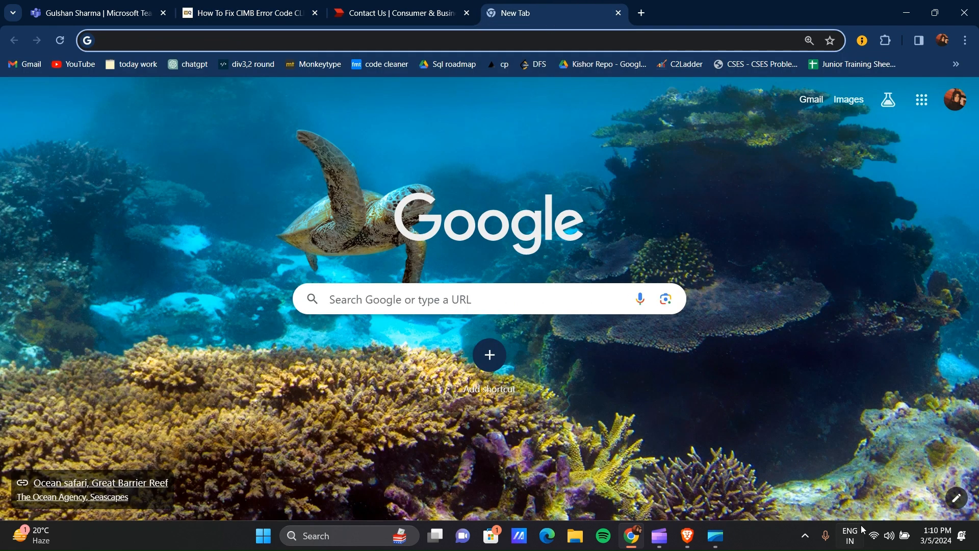
{"action": "left_click", "coordinate": [874, 535]}
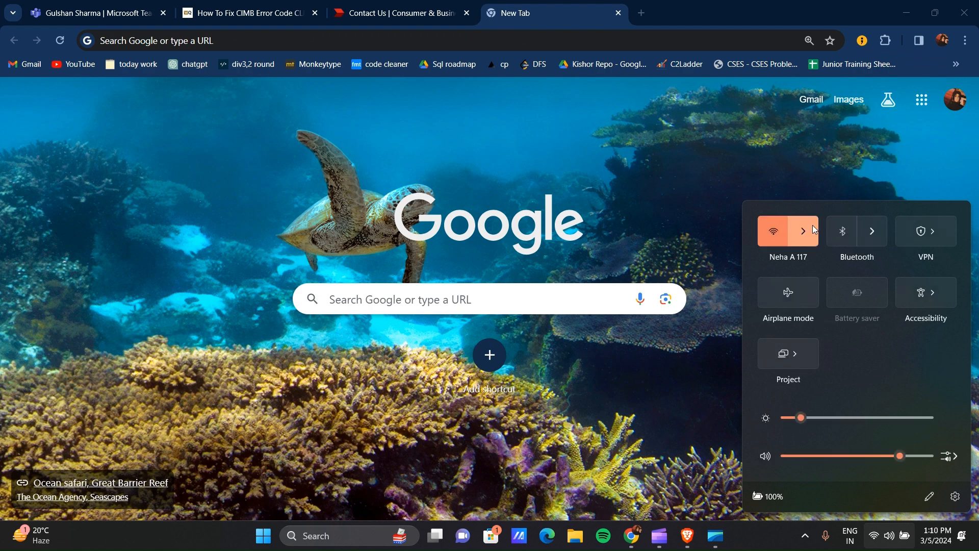
{"action": "left_click", "coordinate": [804, 231]}
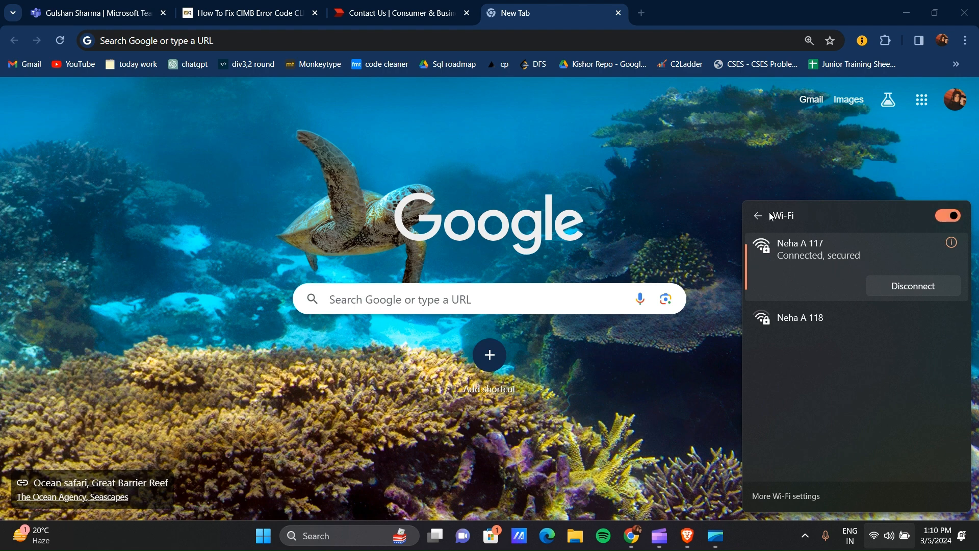
{"action": "left_click", "coordinate": [757, 215]}
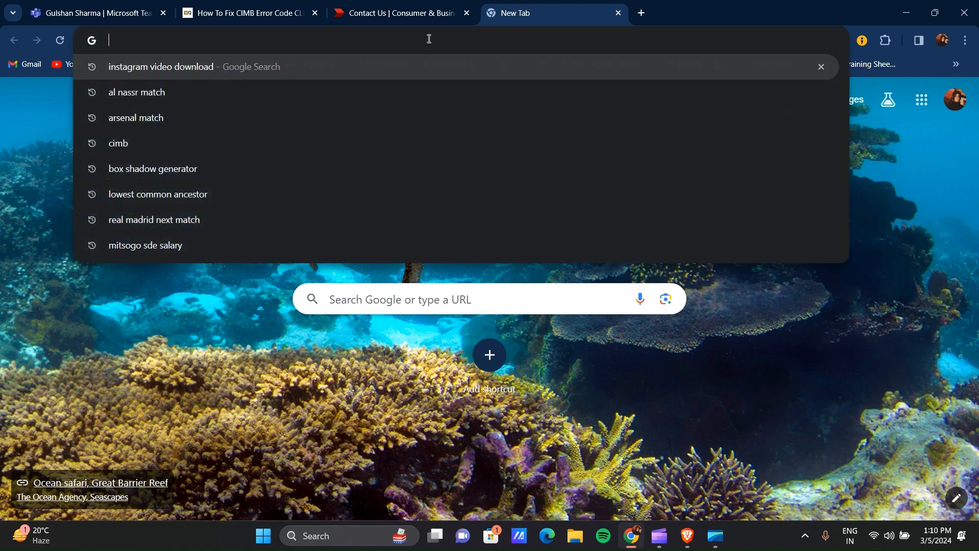
{"action": "type", "text": "fast.com"}
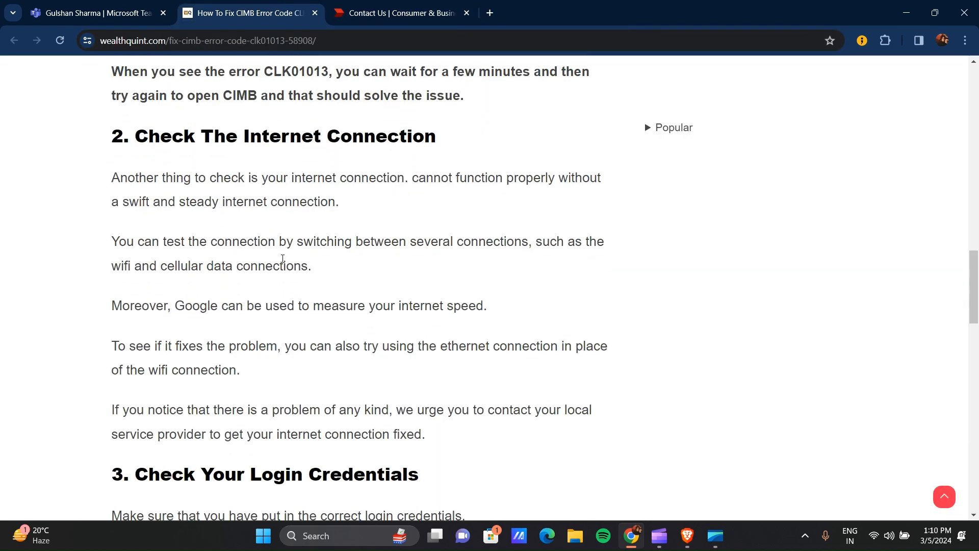
Scroll through the login credentials and Delete Browser Cache fixes, ending on a fresh new tab.
{"action": "scroll", "scroll_direction": "down", "scroll_amount": 3}
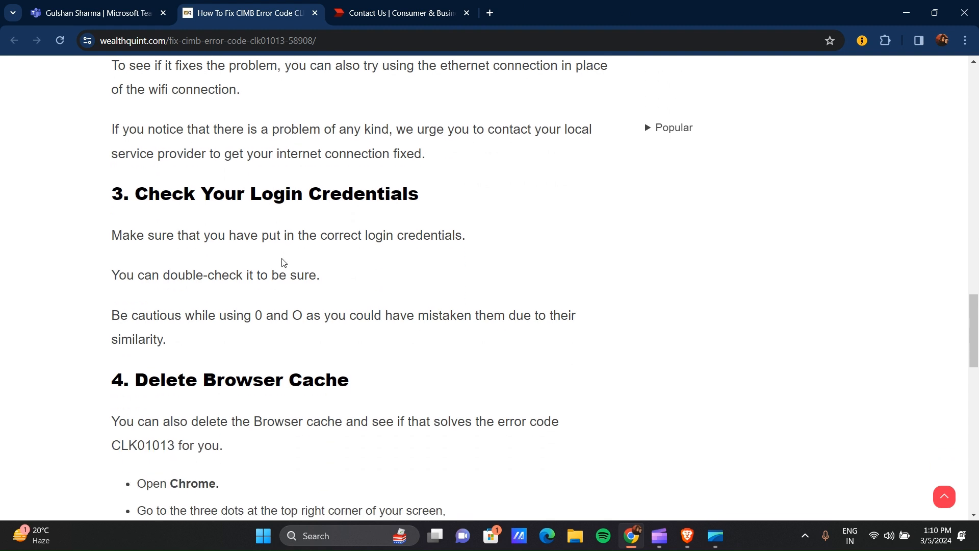
{"action": "scroll", "scroll_direction": "down", "scroll_amount": 3}
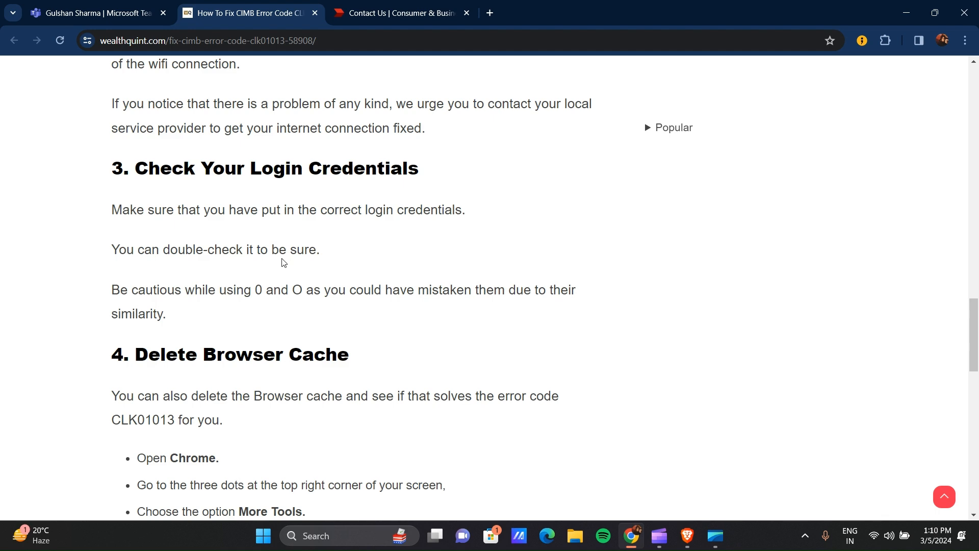
{"action": "scroll", "scroll_direction": "down", "scroll_amount": 3}
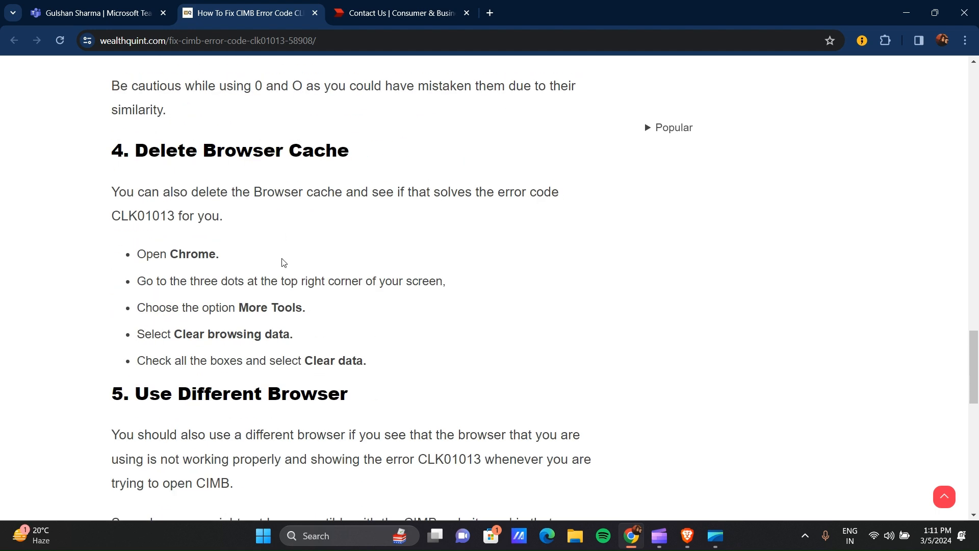
{"action": "mouse_move", "coordinate": [511, 5]}
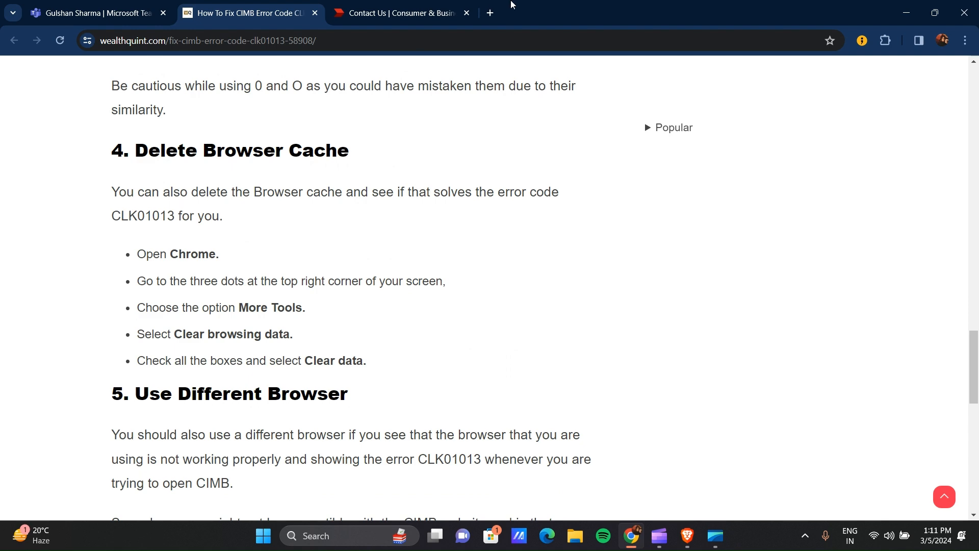
{"action": "left_click", "coordinate": [489, 12]}
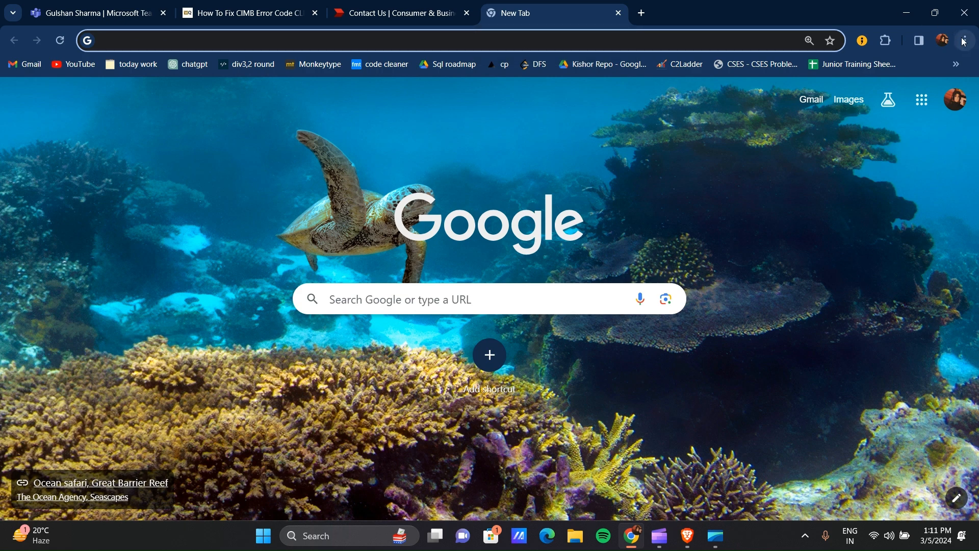
Clear Chrome's history, cookies and cached files for All time from the three-dot menu.
{"action": "left_click", "coordinate": [964, 40]}
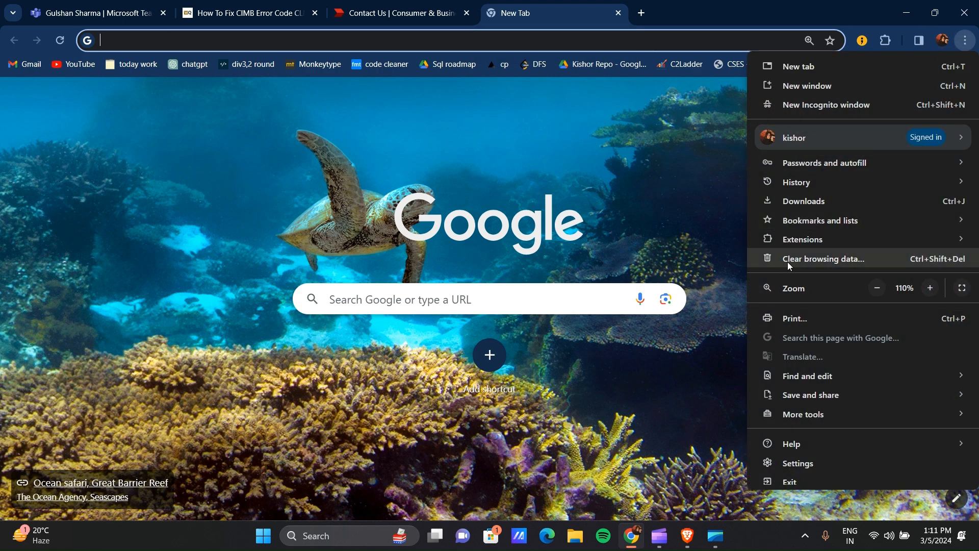
{"action": "left_click", "coordinate": [824, 259]}
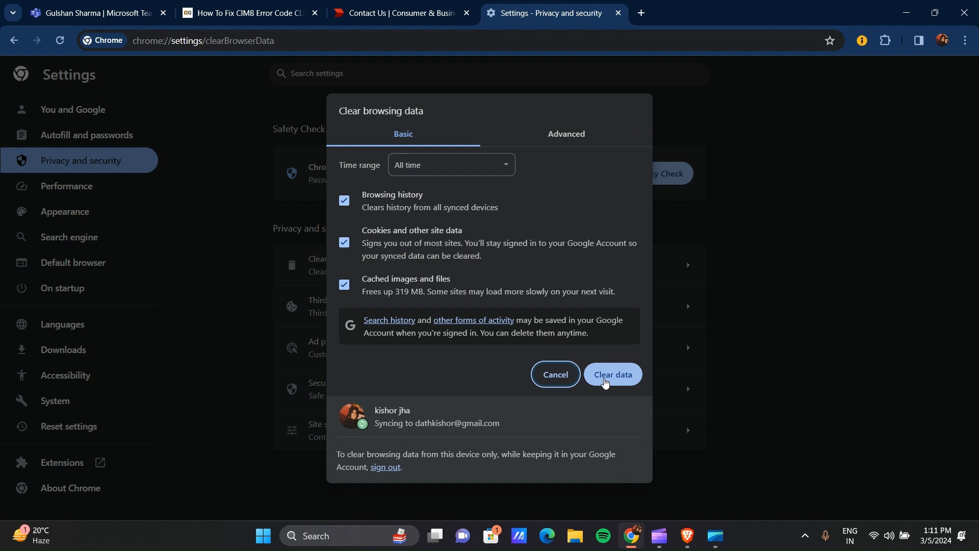
{"action": "left_click", "coordinate": [612, 374]}
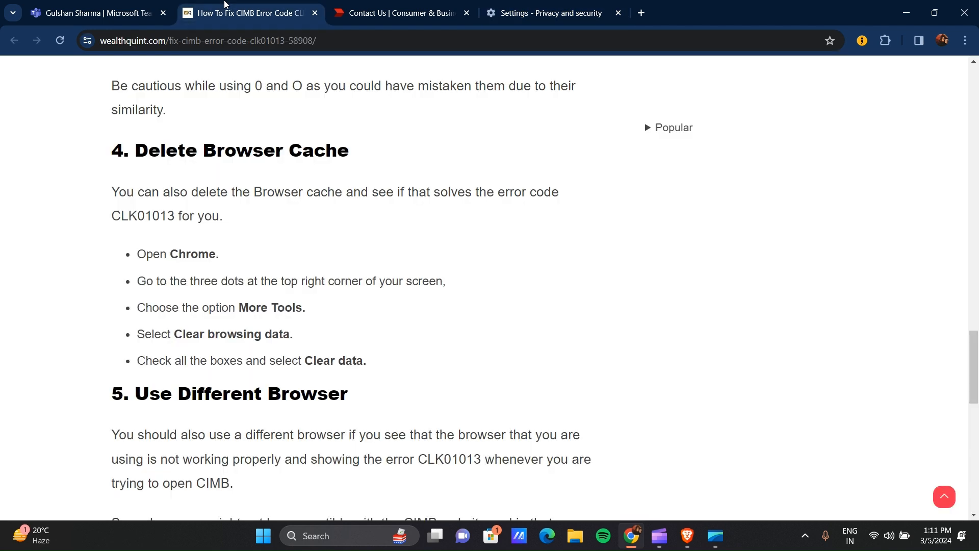
{"action": "mouse_move", "coordinate": [225, 323]}
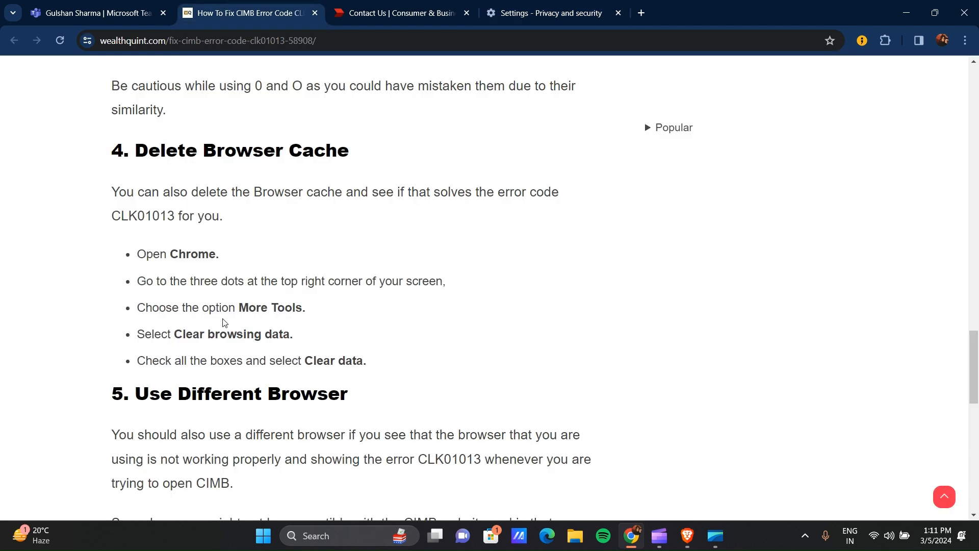
Scroll past Use Different Browser to Contact CIMB Support Team at the article's end.
{"action": "scroll", "scroll_direction": "down", "scroll_amount": 3}
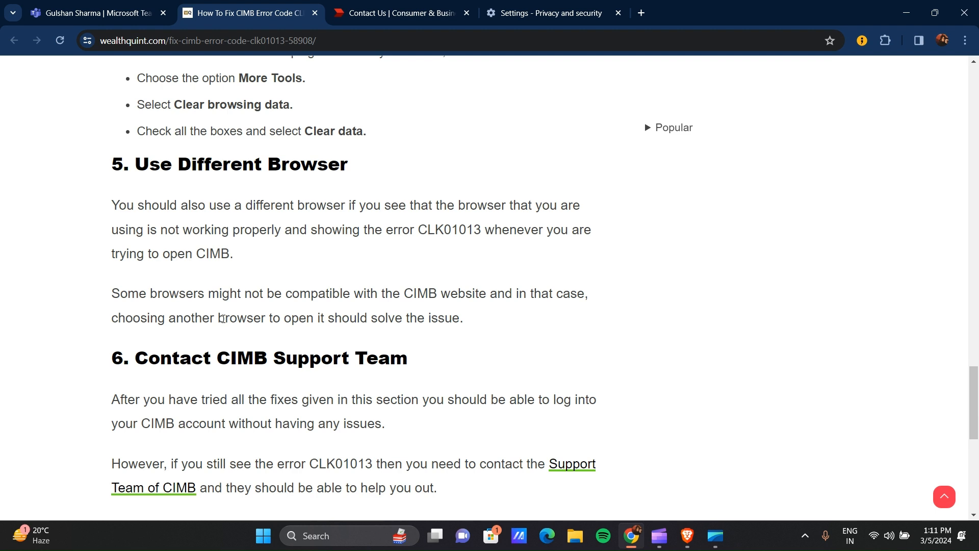
{"action": "mouse_move", "coordinate": [428, 306]}
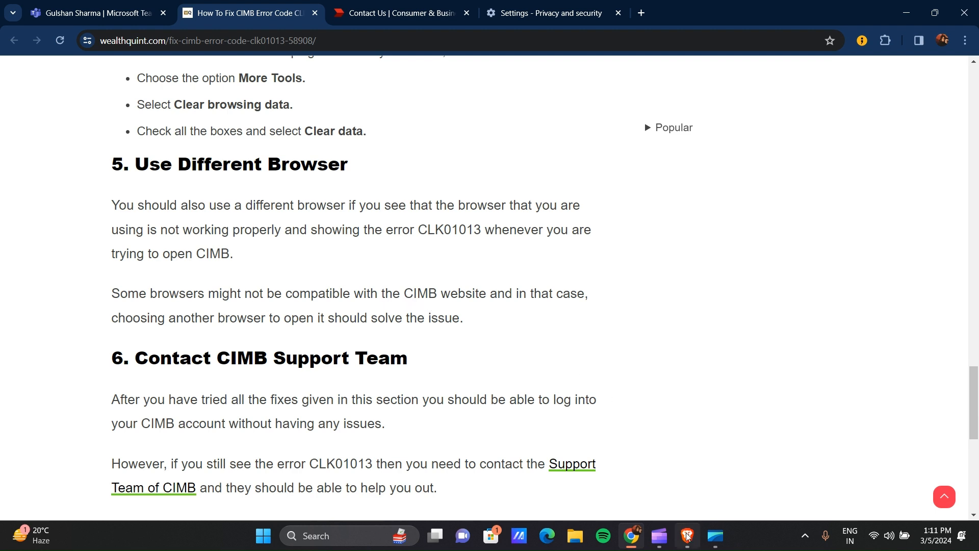
{"action": "left_click", "coordinate": [686, 534]}
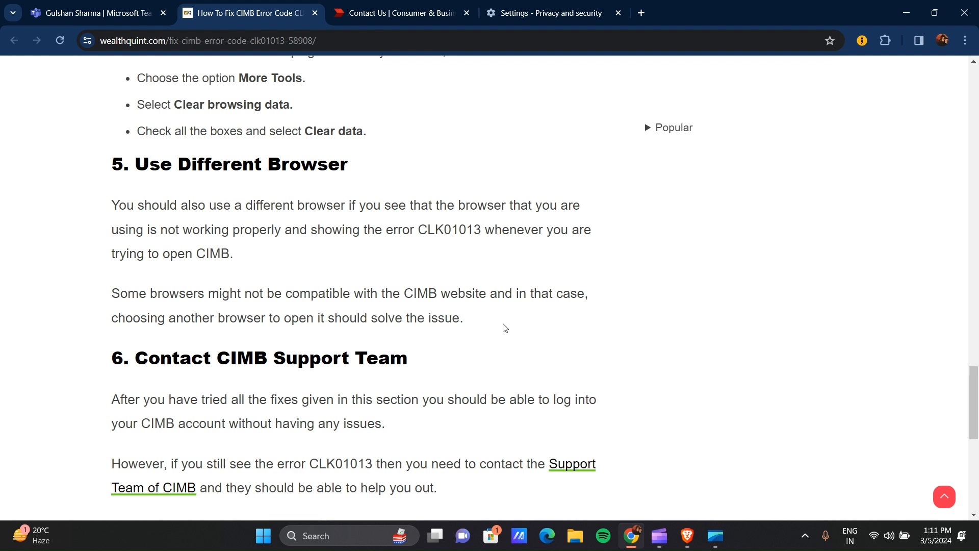
{"action": "mouse_move", "coordinate": [453, 299]}
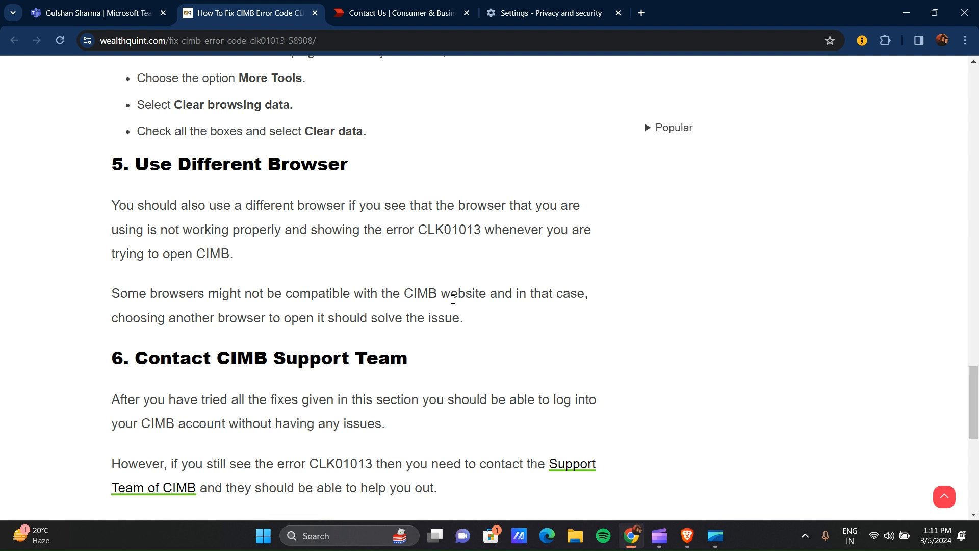
{"action": "scroll", "scroll_direction": "down", "scroll_amount": 3}
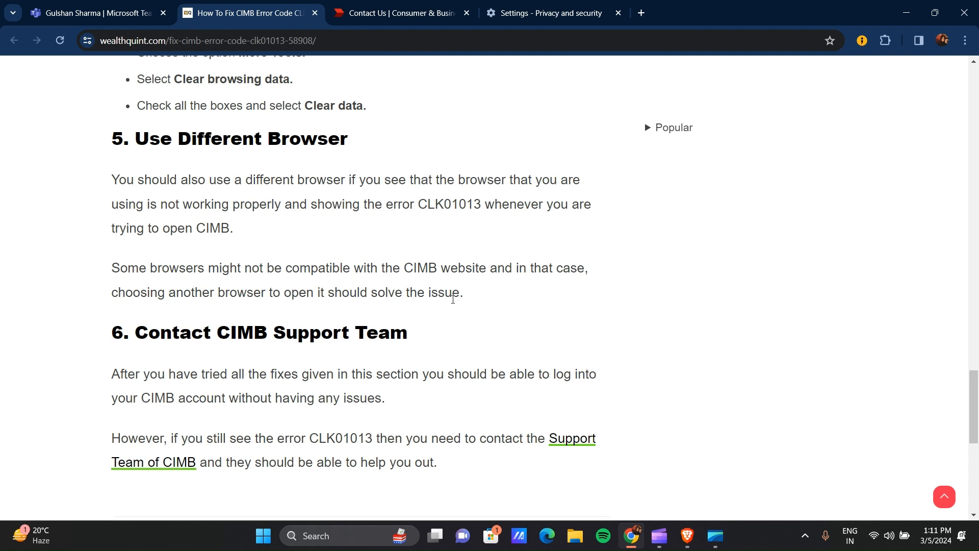
{"action": "scroll", "scroll_direction": "down", "scroll_amount": 3}
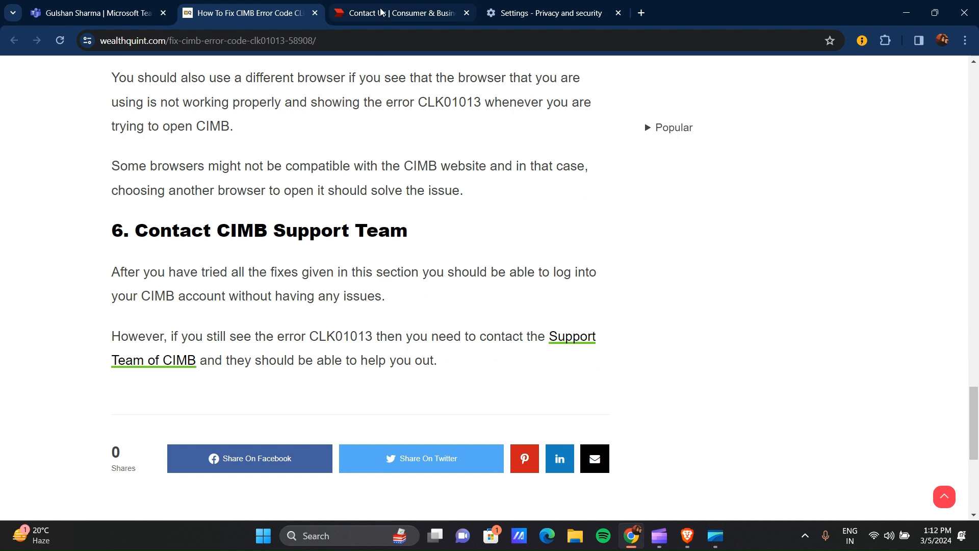
From the CIMB Contact Us tab, follow the 'here' link to Other Contact Numbers.
{"action": "left_click", "coordinate": [400, 12]}
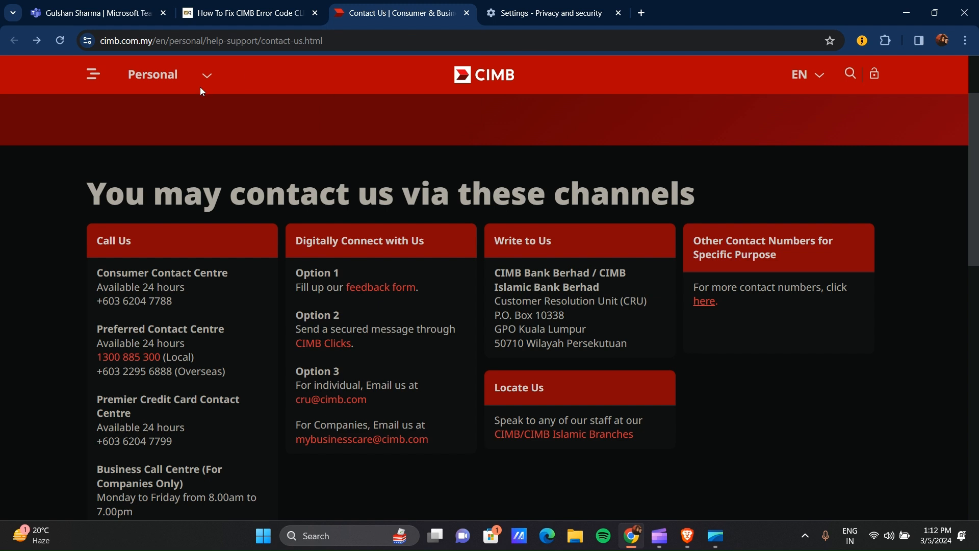
{"action": "mouse_move", "coordinate": [250, 328]}
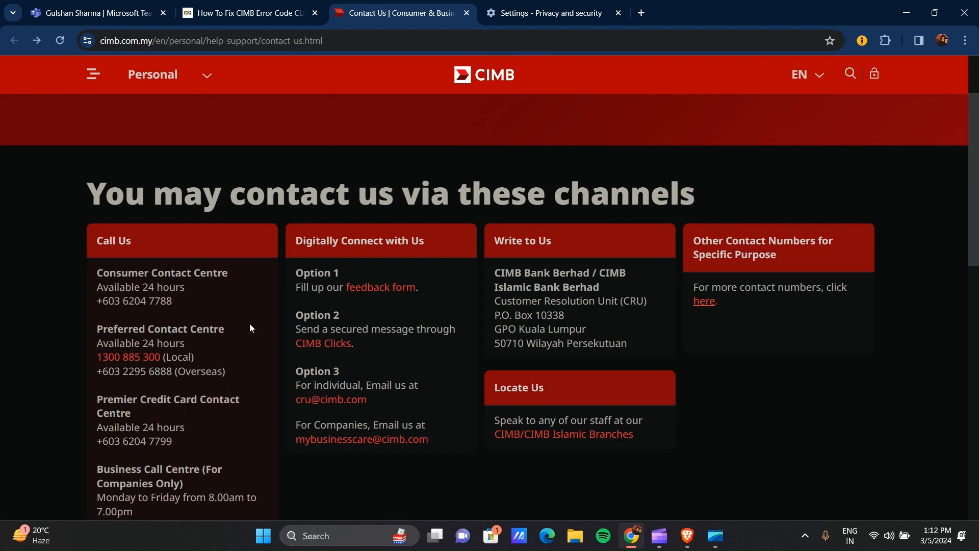
{"action": "mouse_move", "coordinate": [762, 242]}
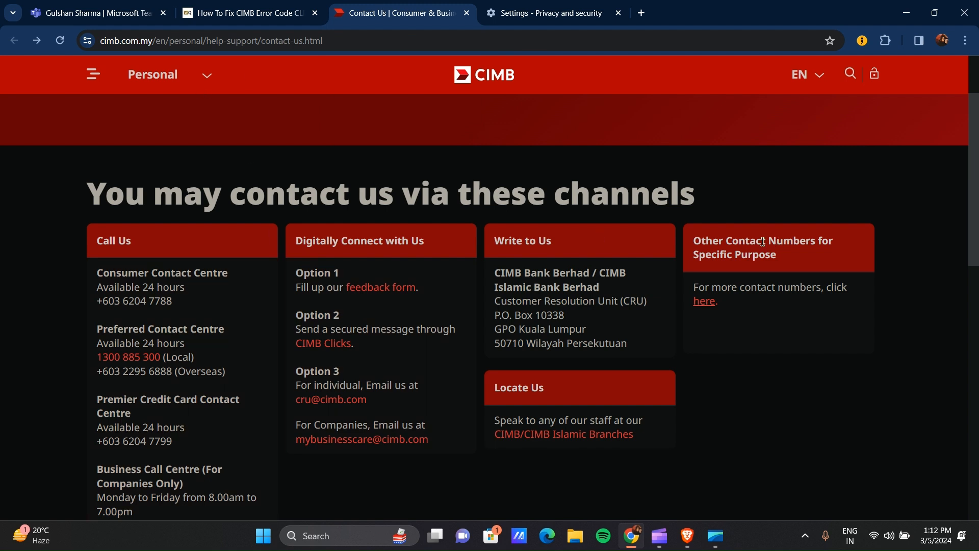
{"action": "scroll", "scroll_direction": "down", "scroll_amount": 3}
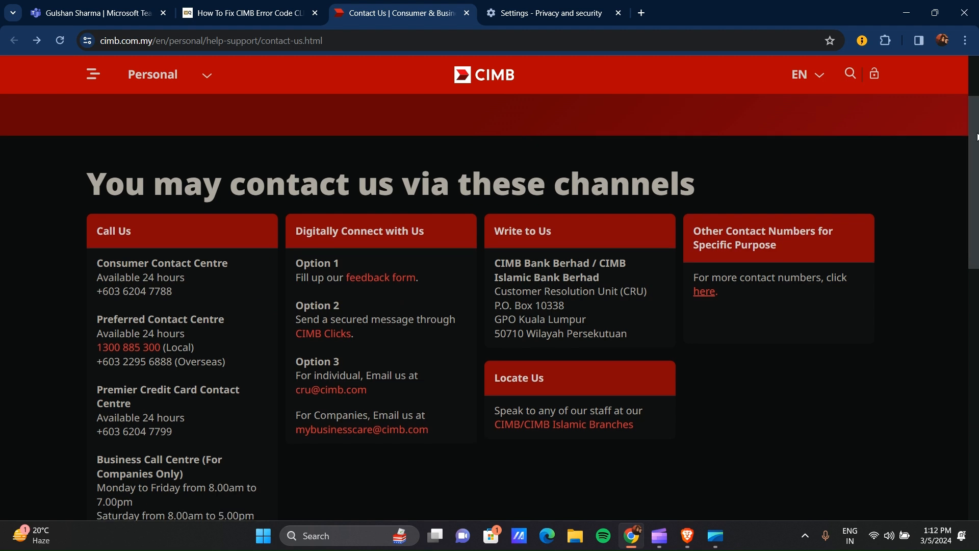
{"action": "scroll", "scroll_direction": "down", "scroll_amount": 3}
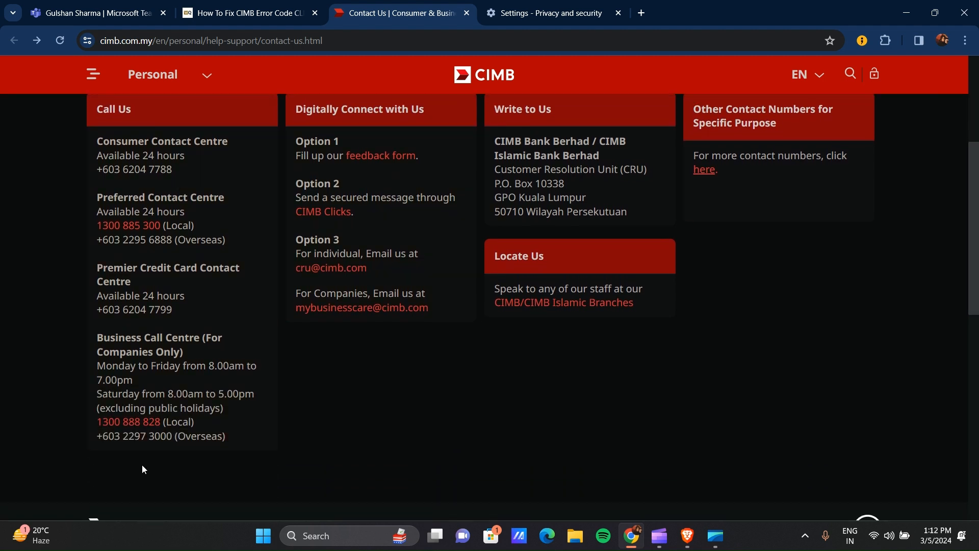
{"action": "left_click", "coordinate": [703, 169]}
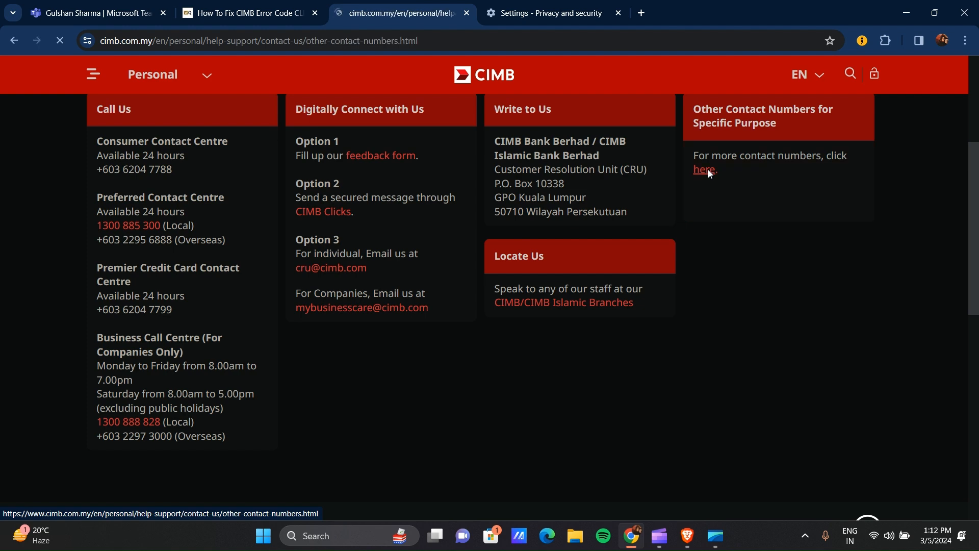
{"action": "left_click", "coordinate": [703, 170]}
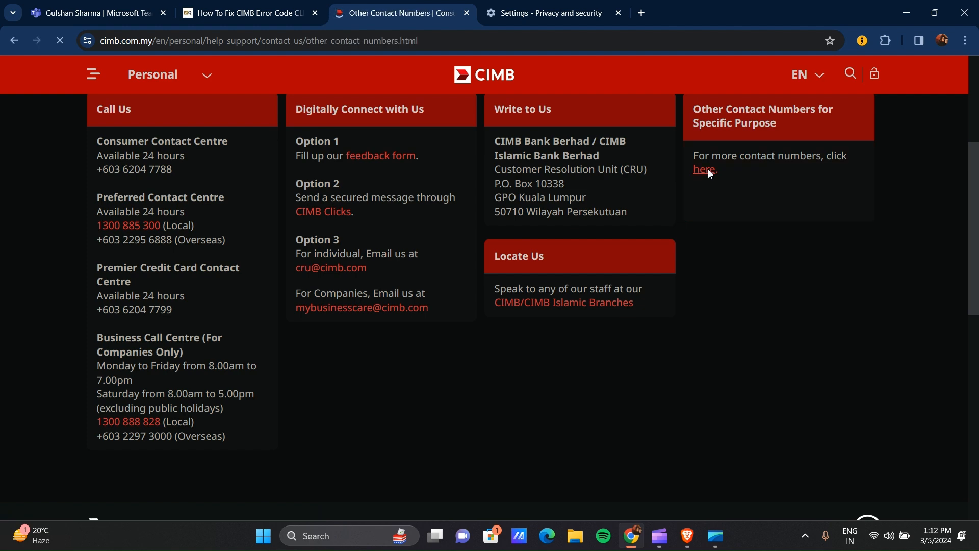
{"action": "left_click", "coordinate": [702, 170]}
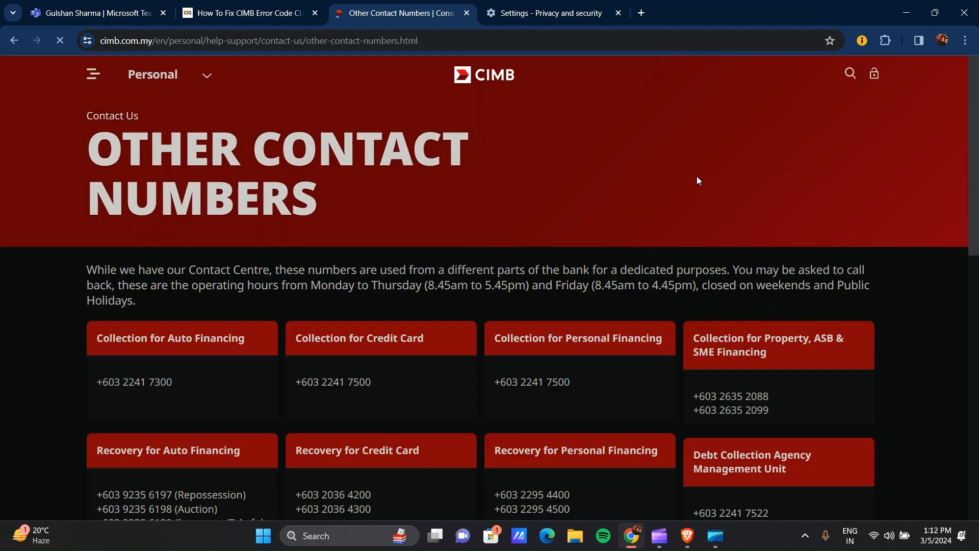
Review the Other Contact Numbers page and return to the CLK01013 fix article.
{"action": "scroll", "scroll_direction": "down", "scroll_amount": 3}
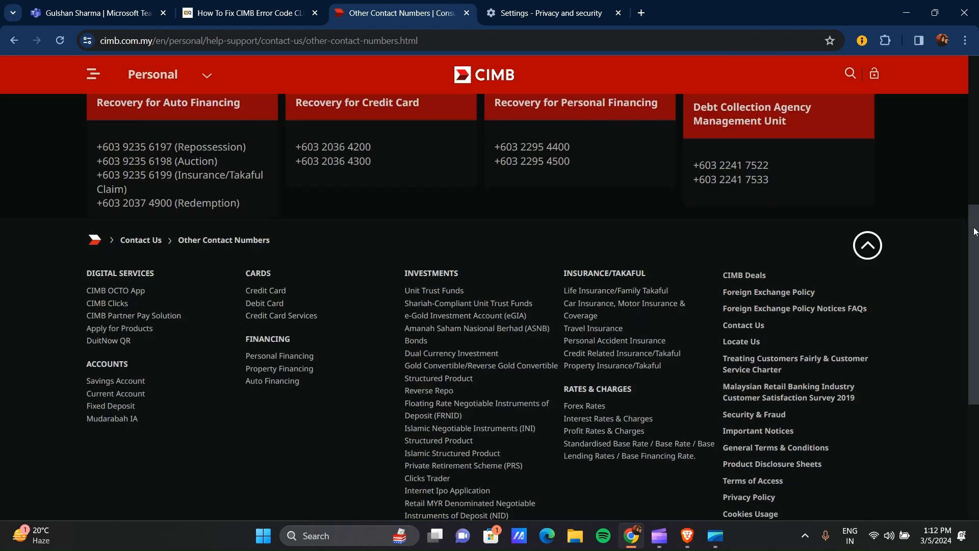
{"action": "scroll", "scroll_direction": "up", "scroll_amount": 3}
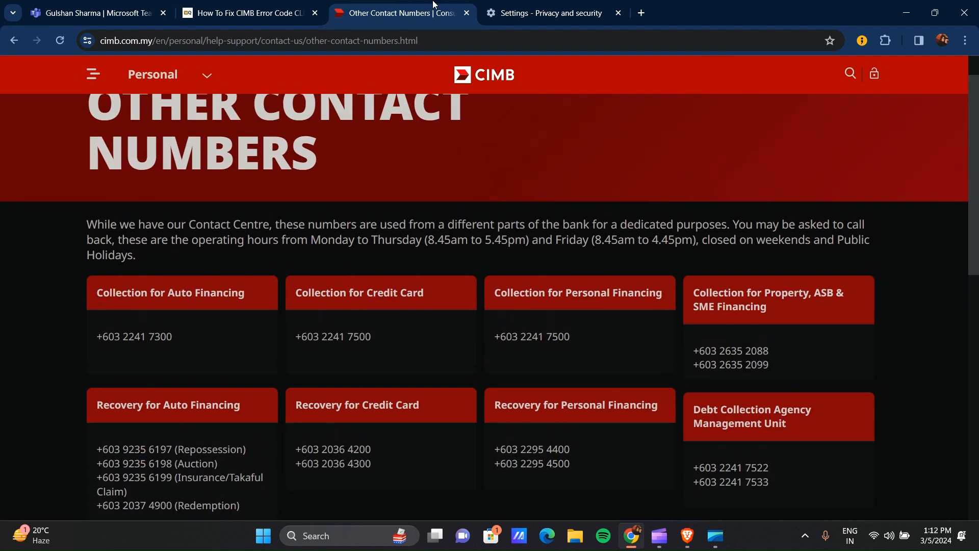
{"action": "left_click", "coordinate": [247, 12]}
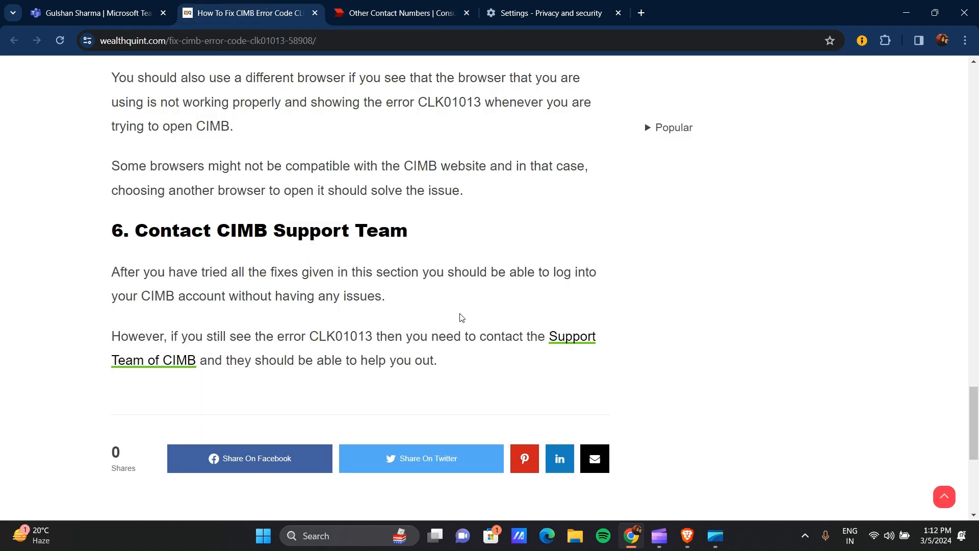
{"action": "mouse_move", "coordinate": [600, 339]}
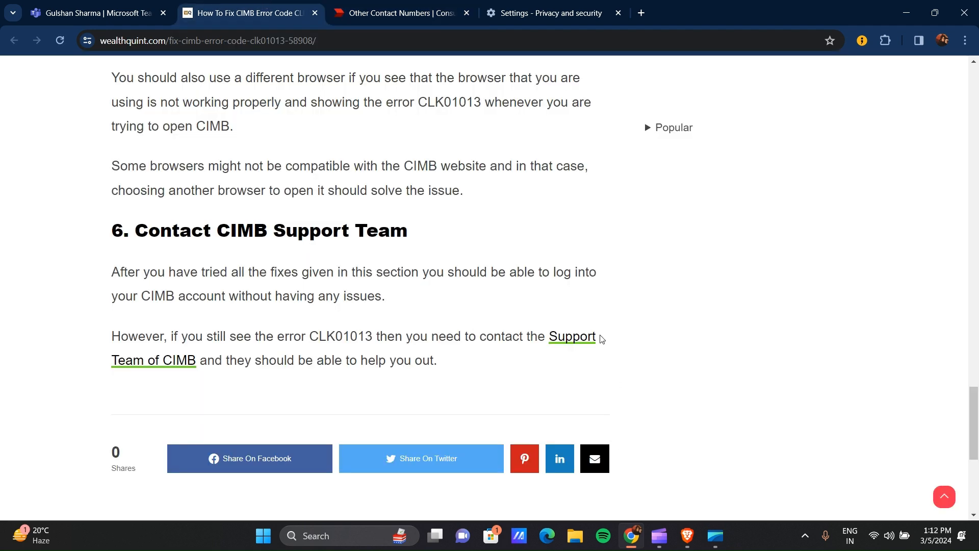